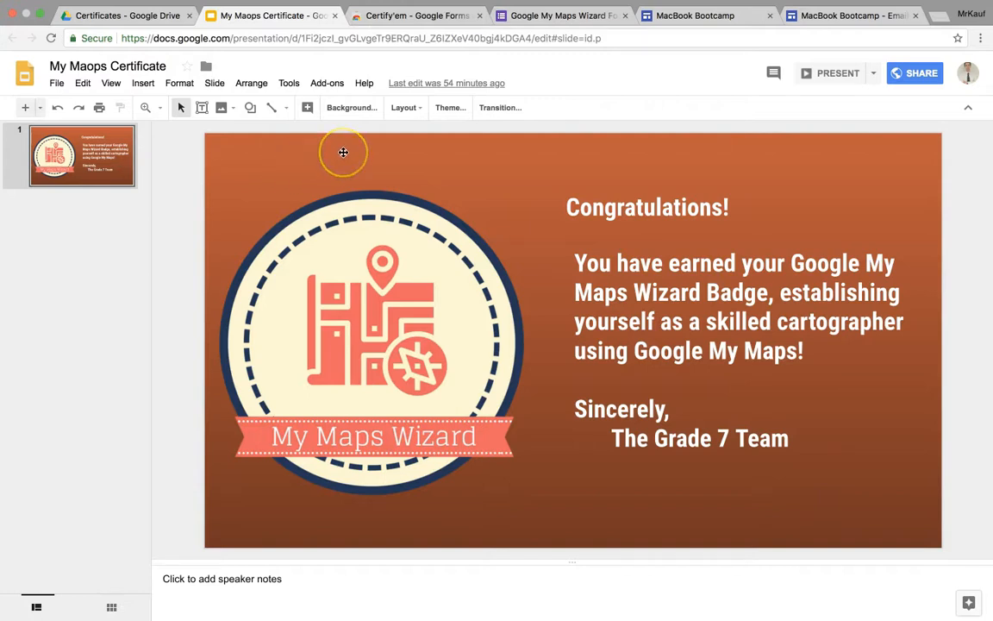
pyautogui.moveTo(404, 314)
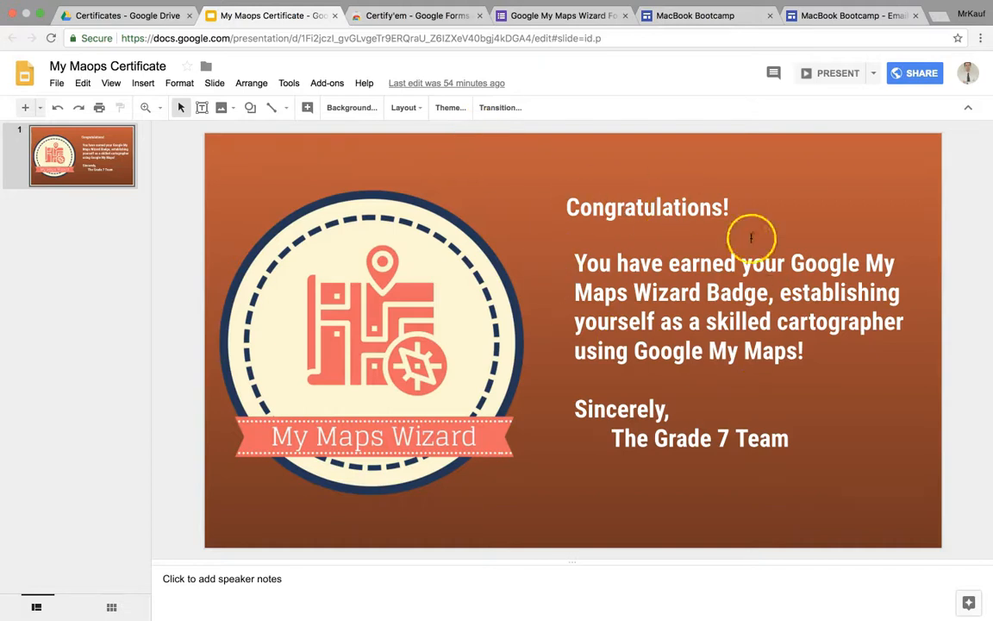
pyautogui.moveTo(690, 238)
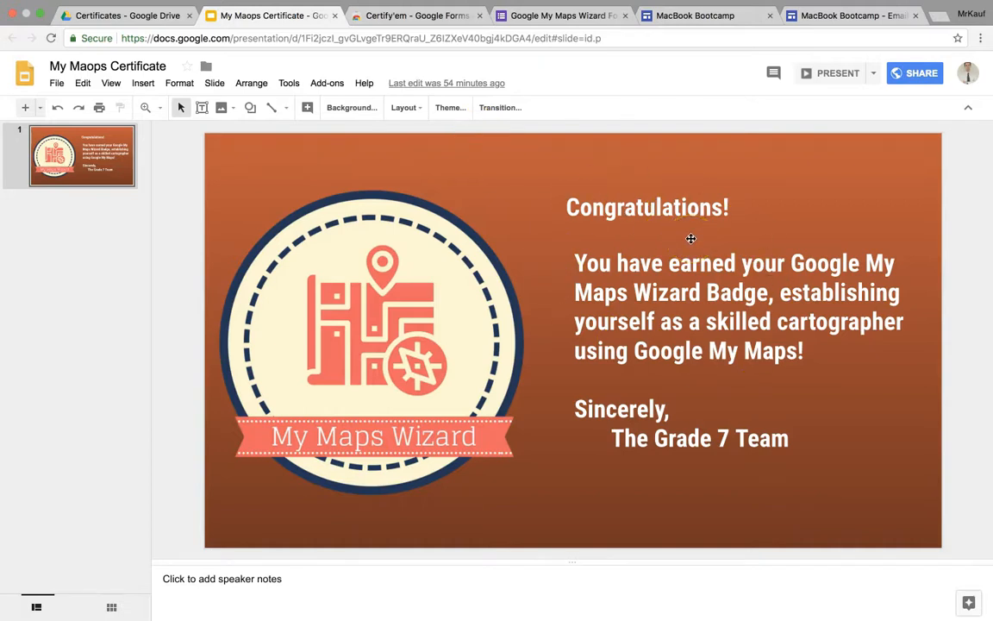
pyautogui.moveTo(583, 164)
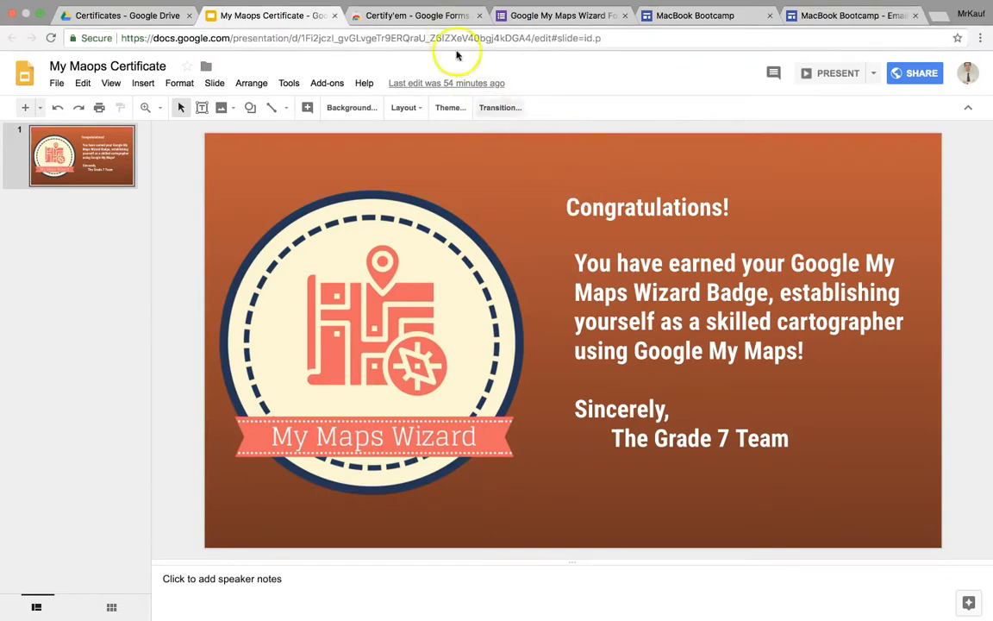
# Switch to the Certify'em add-on's Chrome Web Store page.
pyautogui.click(414, 15)
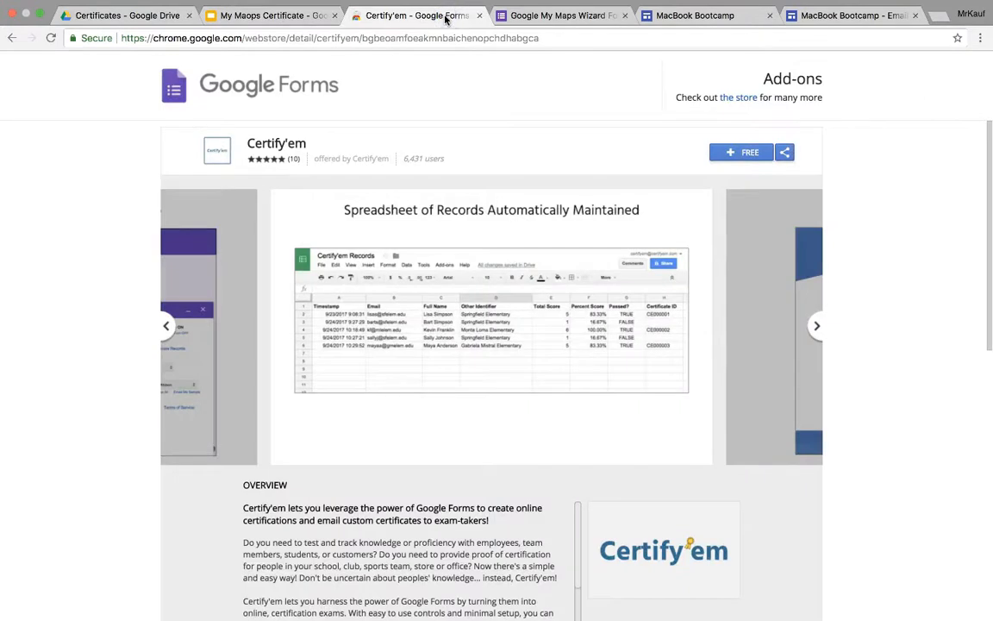
pyautogui.click(818, 325)
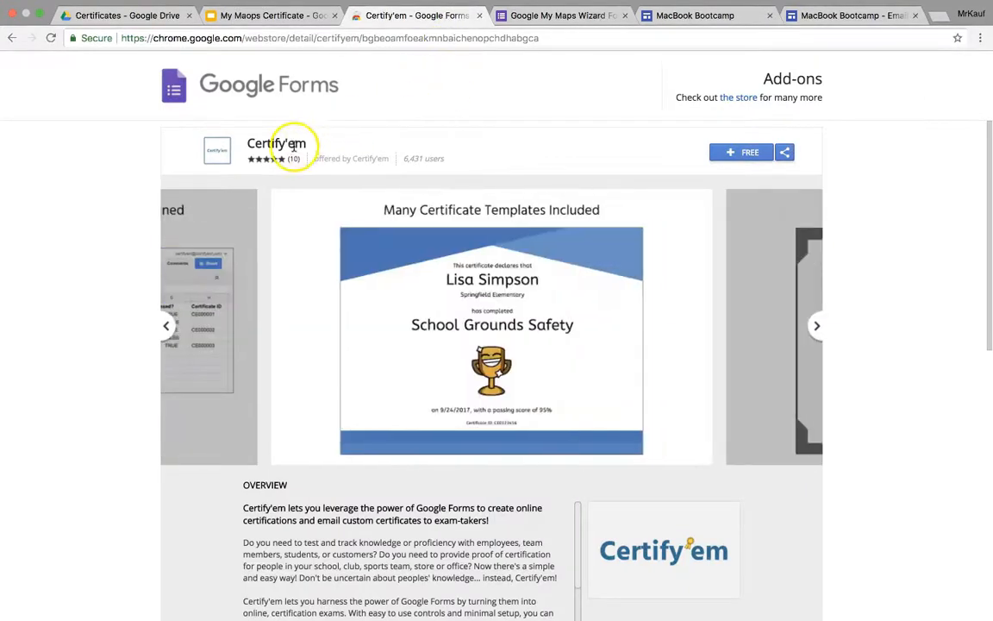
pyautogui.moveTo(354, 111)
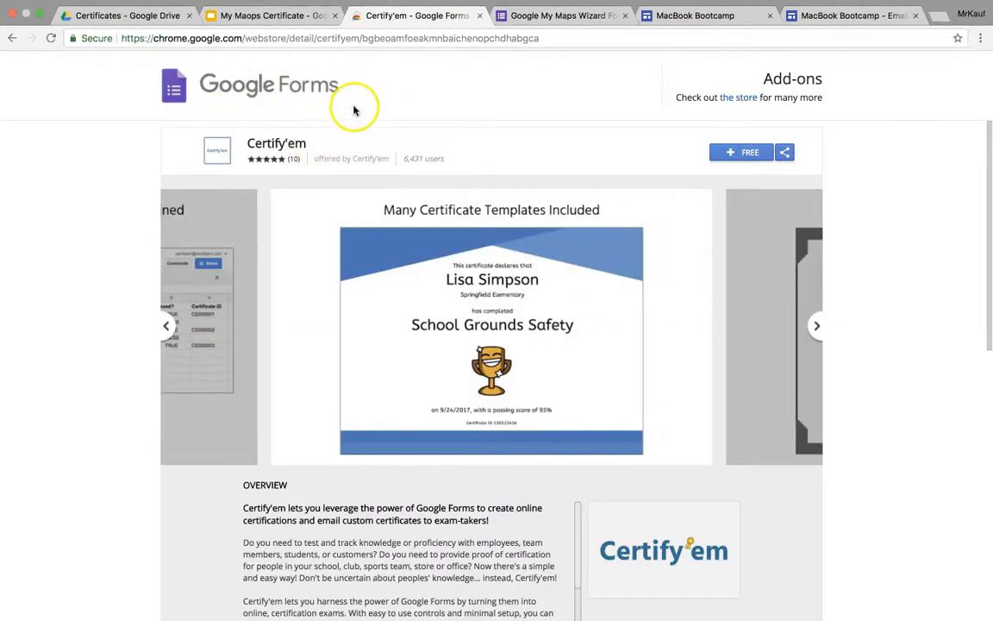
# Switch to the Google My Maps Wizard Form and review its actions menu and Settings.
pyautogui.click(561, 15)
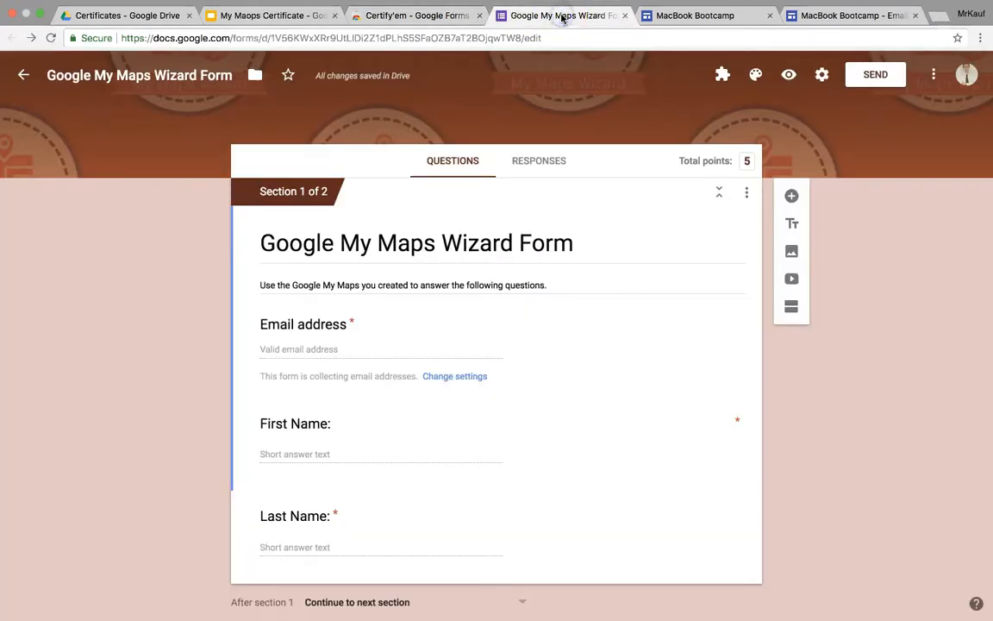
pyautogui.click(935, 74)
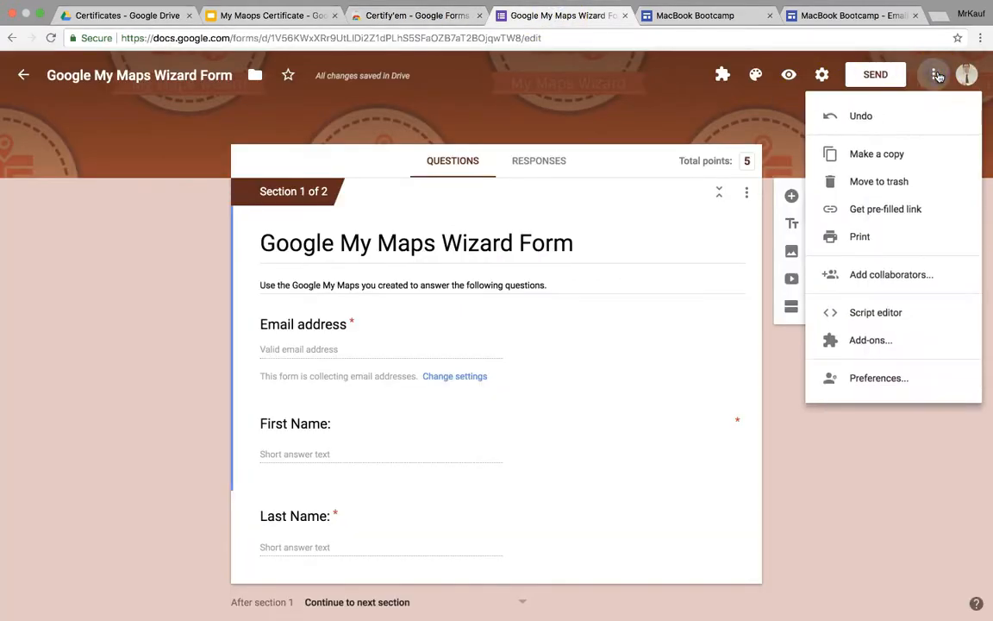
pyautogui.moveTo(900, 340)
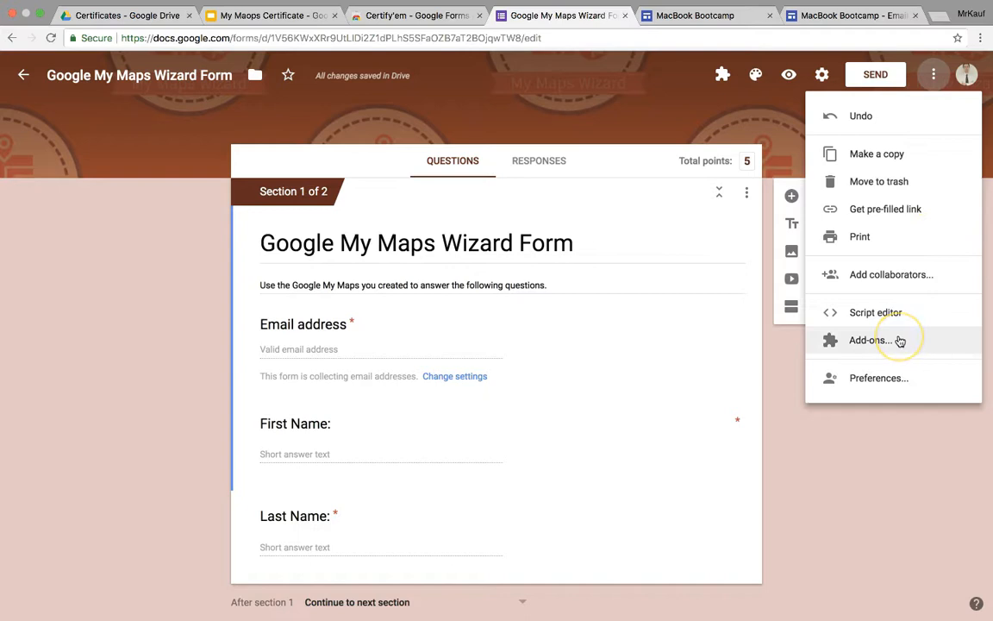
pyautogui.moveTo(728, 83)
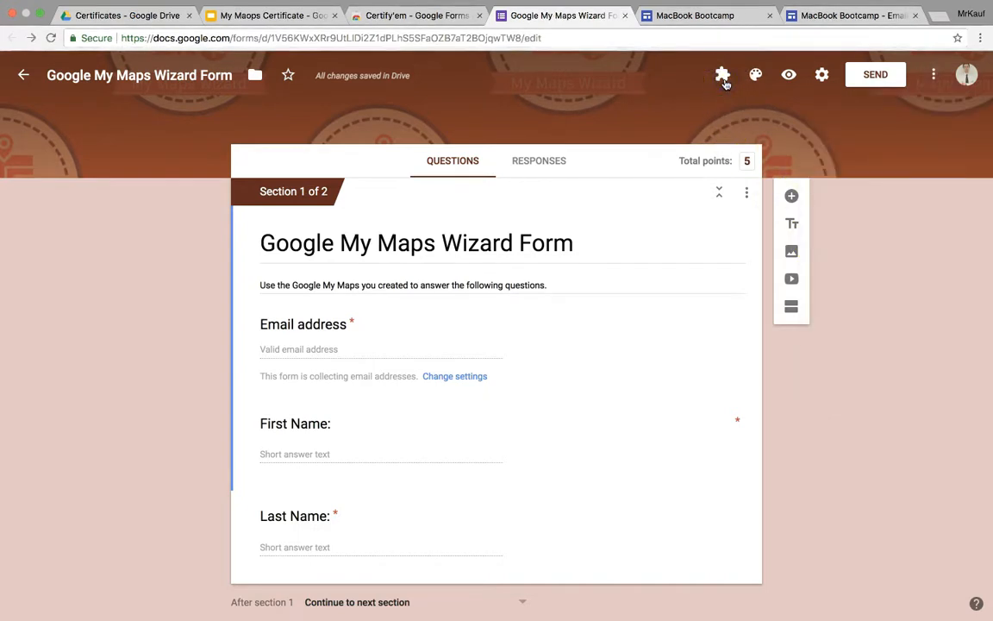
pyautogui.moveTo(630, 169)
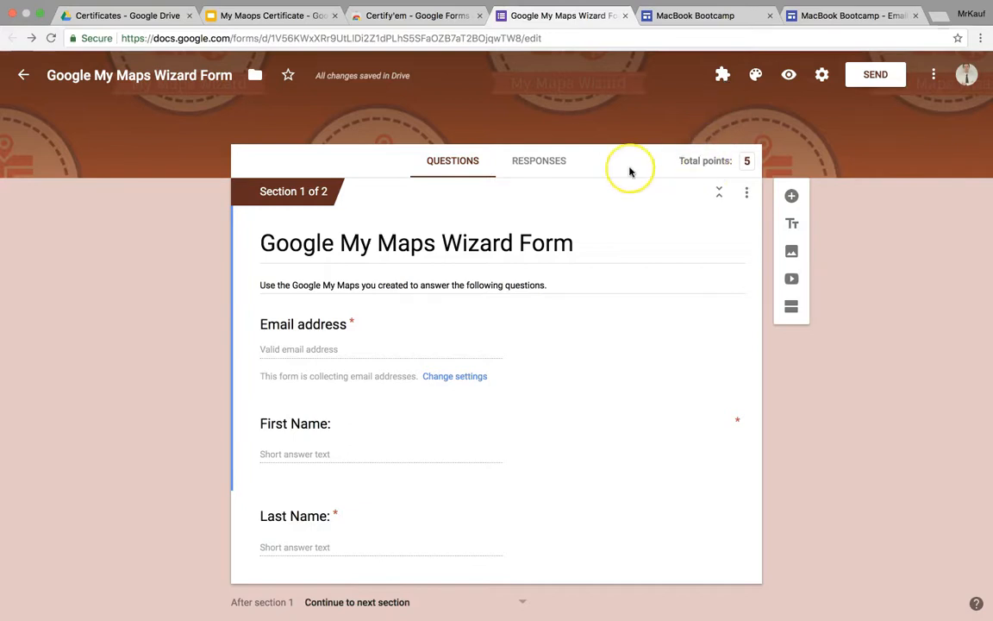
pyautogui.scroll(-3)
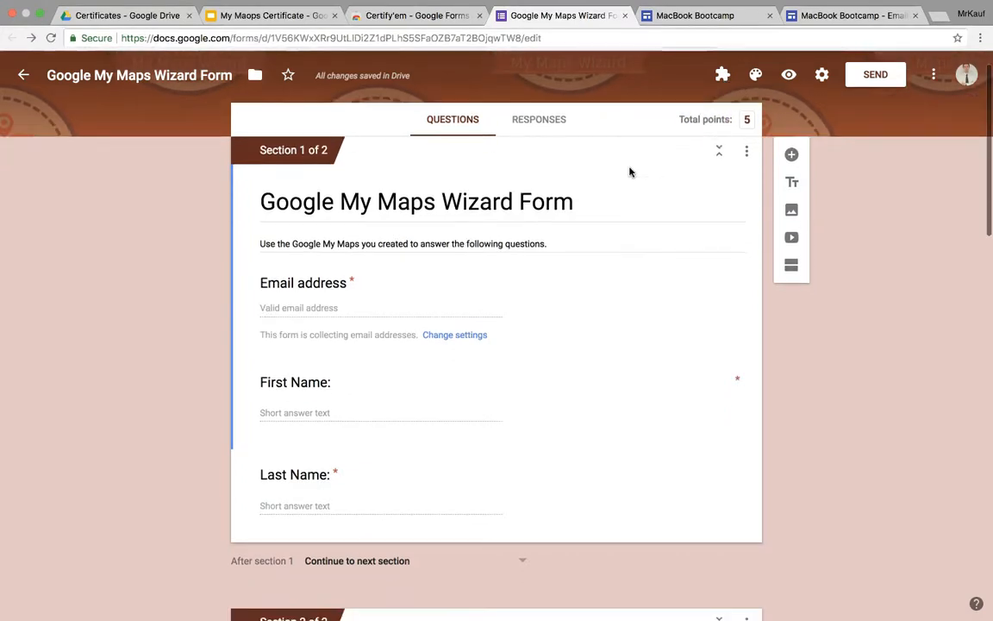
pyautogui.scroll(3)
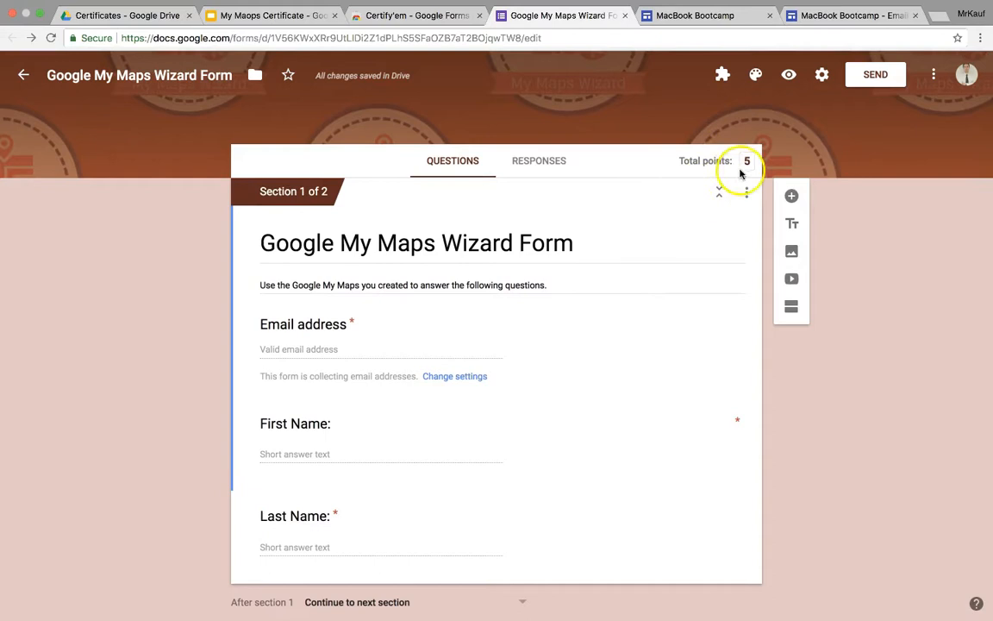
pyautogui.click(821, 74)
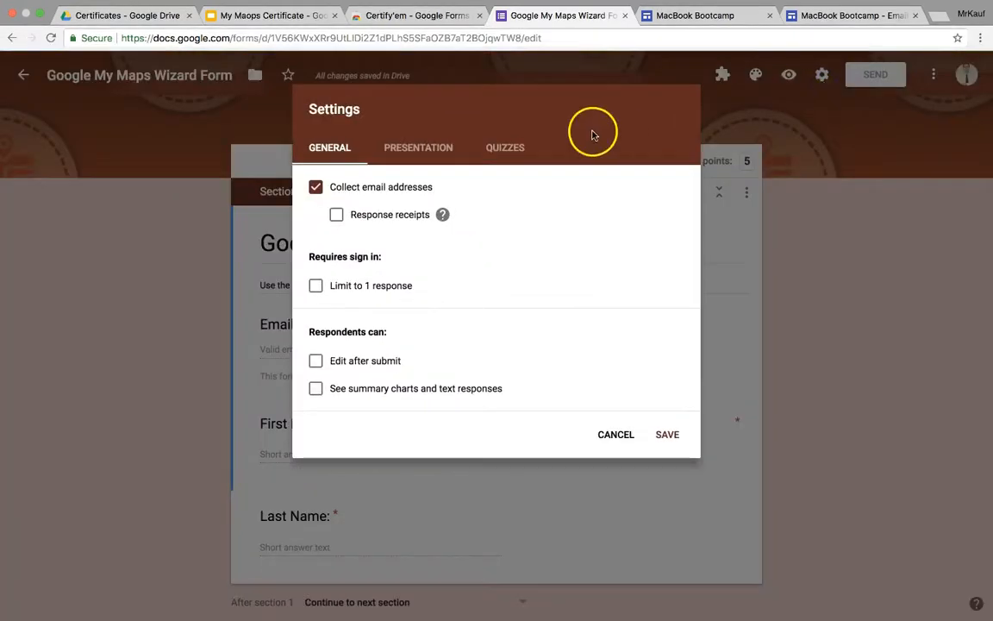
pyautogui.click(505, 148)
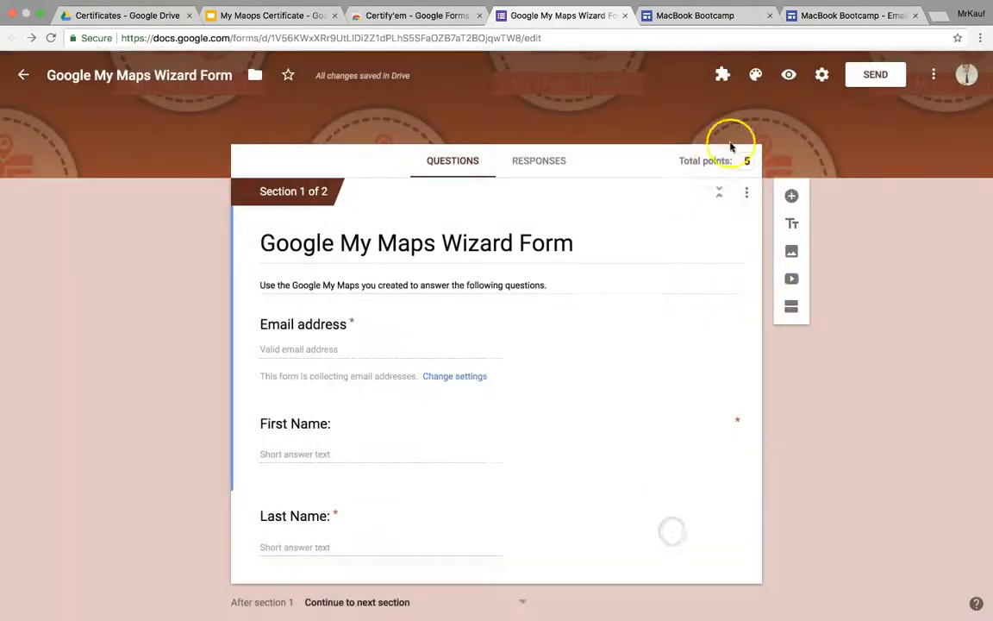
pyautogui.moveTo(755, 76)
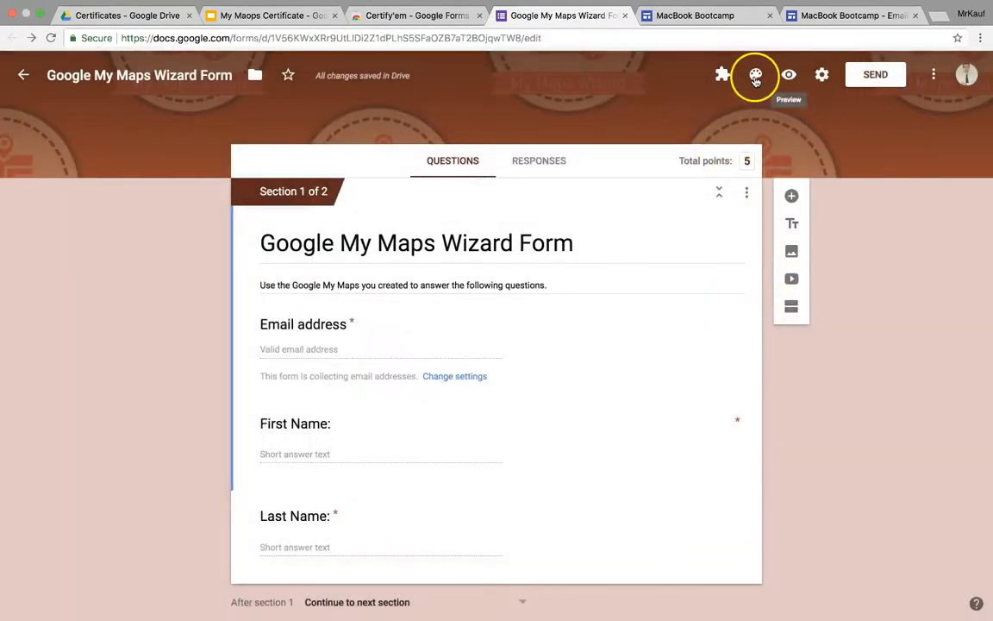
# Show the Certify'em controls sidebar from the Add-ons menu.
pyautogui.click(755, 74)
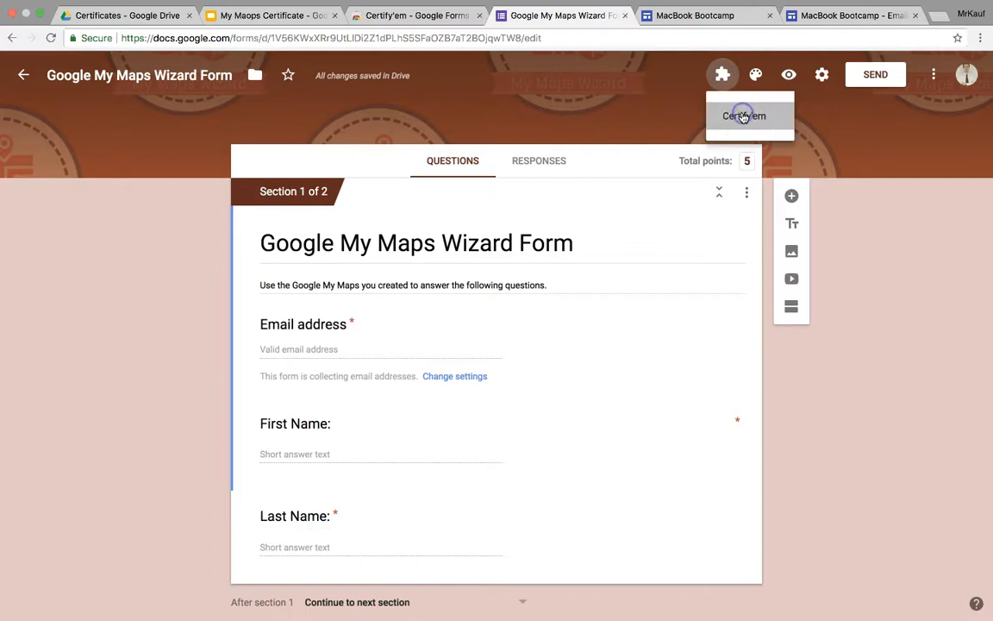
pyautogui.click(743, 115)
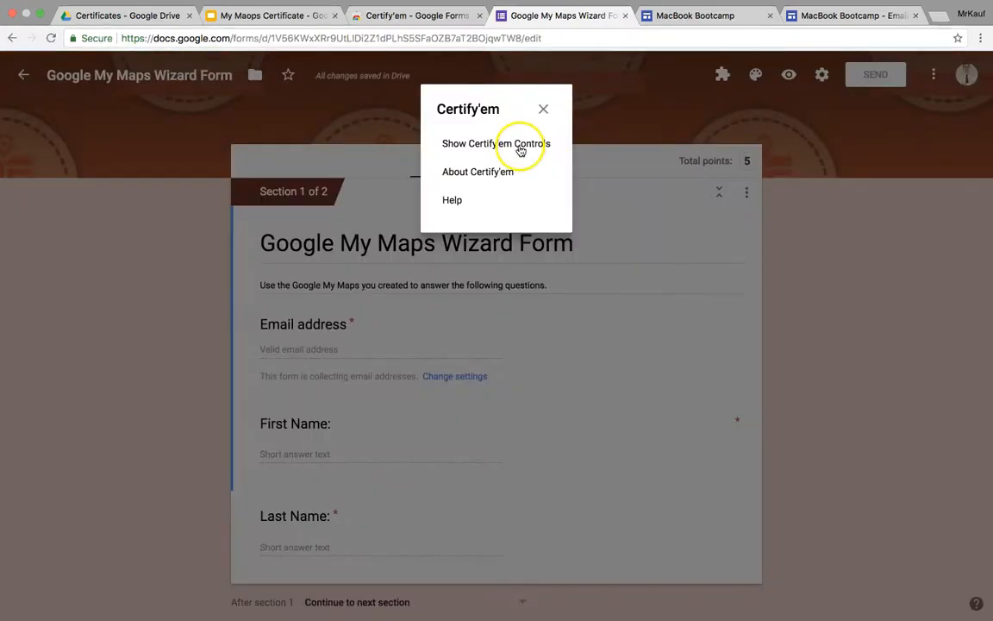
pyautogui.click(495, 143)
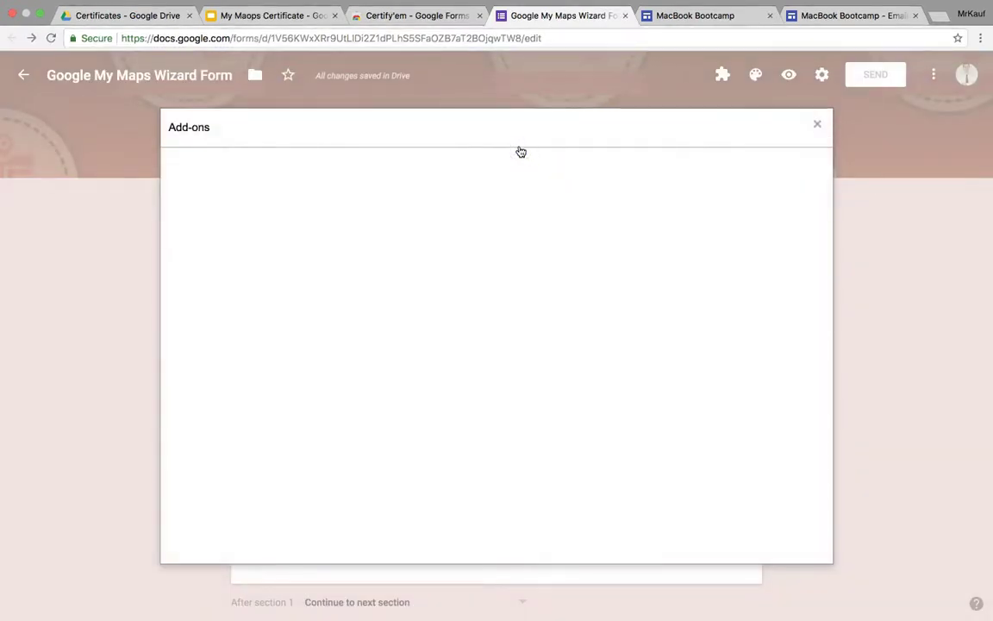
pyautogui.click(818, 124)
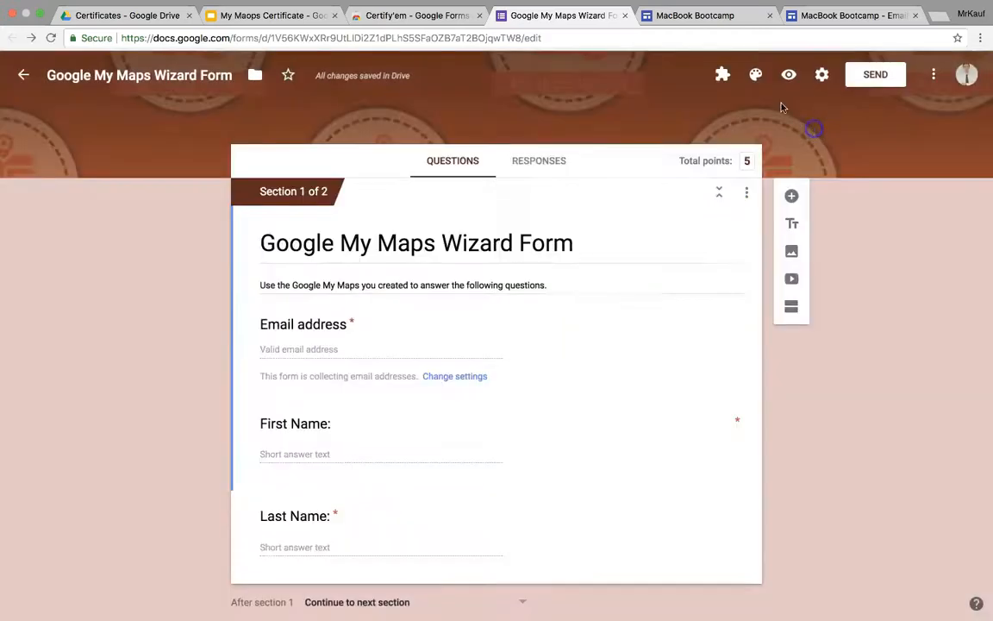
pyautogui.click(723, 74)
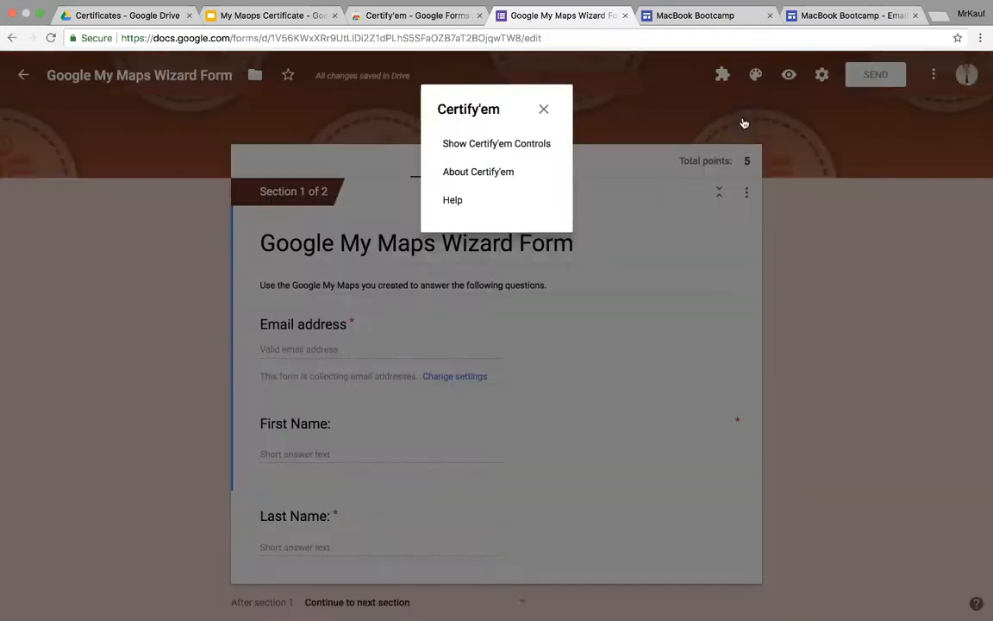
pyautogui.click(545, 109)
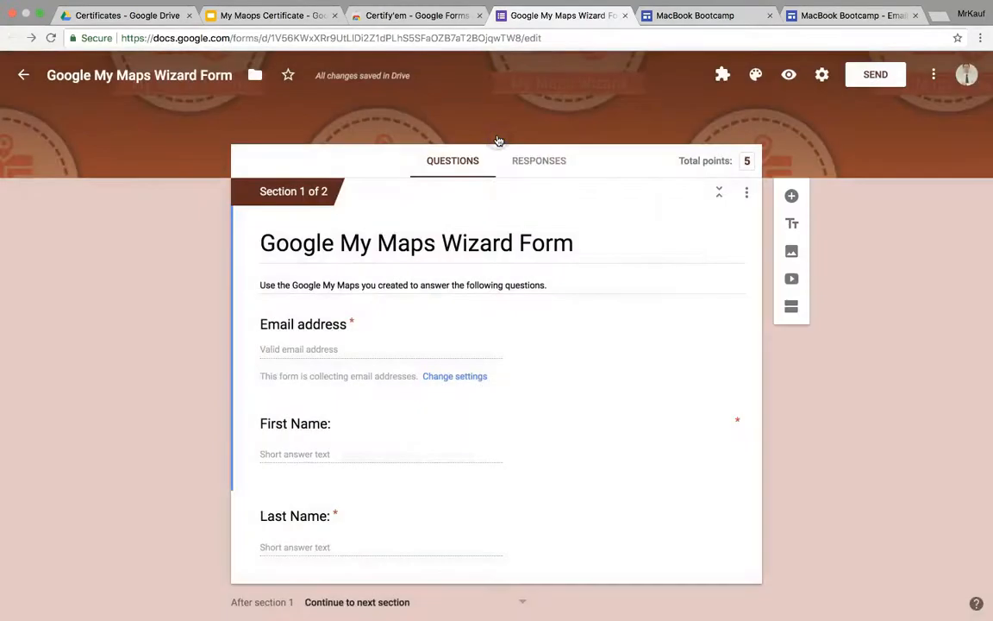
pyautogui.click(723, 74)
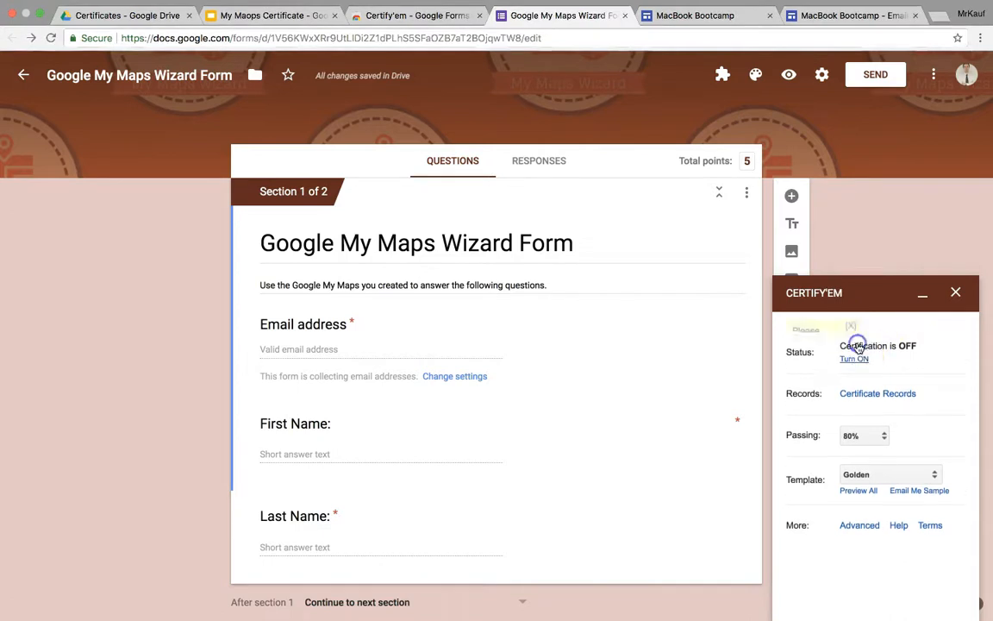
# Turn certification ON in the Certify'em sidebar and bring up the Passing score choices.
pyautogui.click(853, 359)
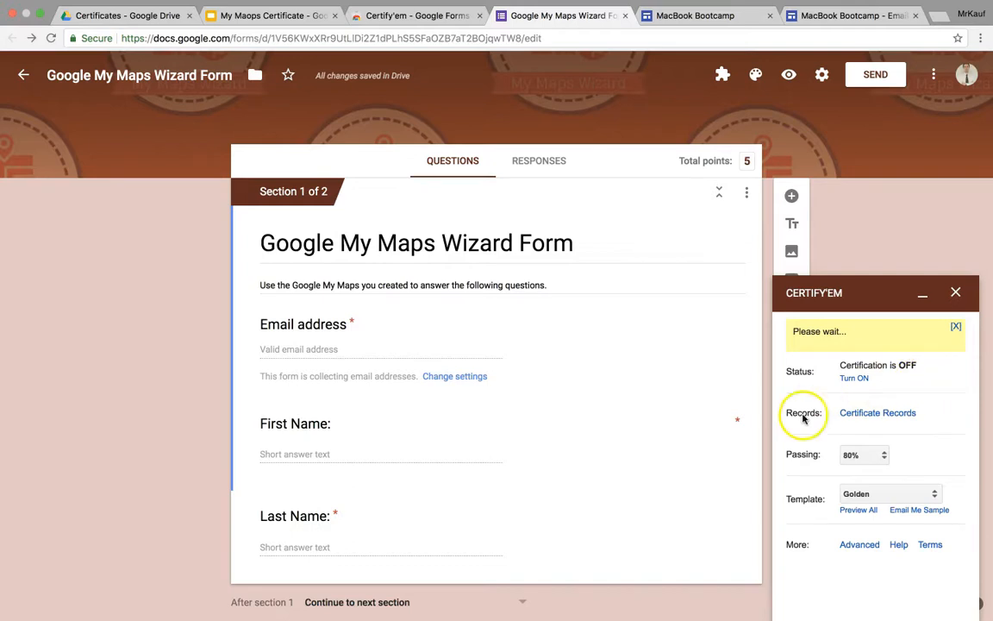
pyautogui.moveTo(892, 392)
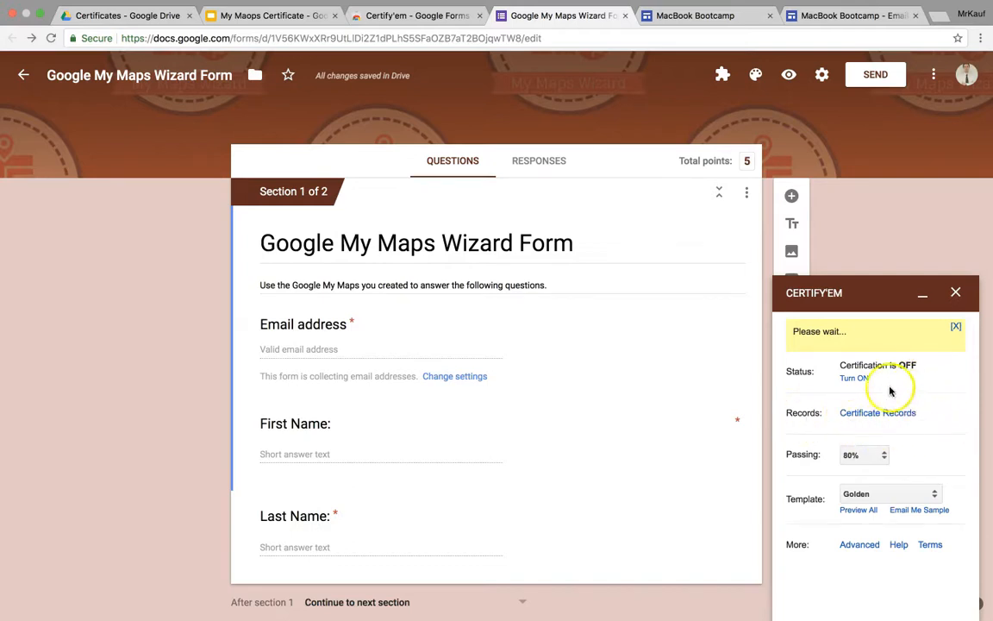
pyautogui.click(852, 378)
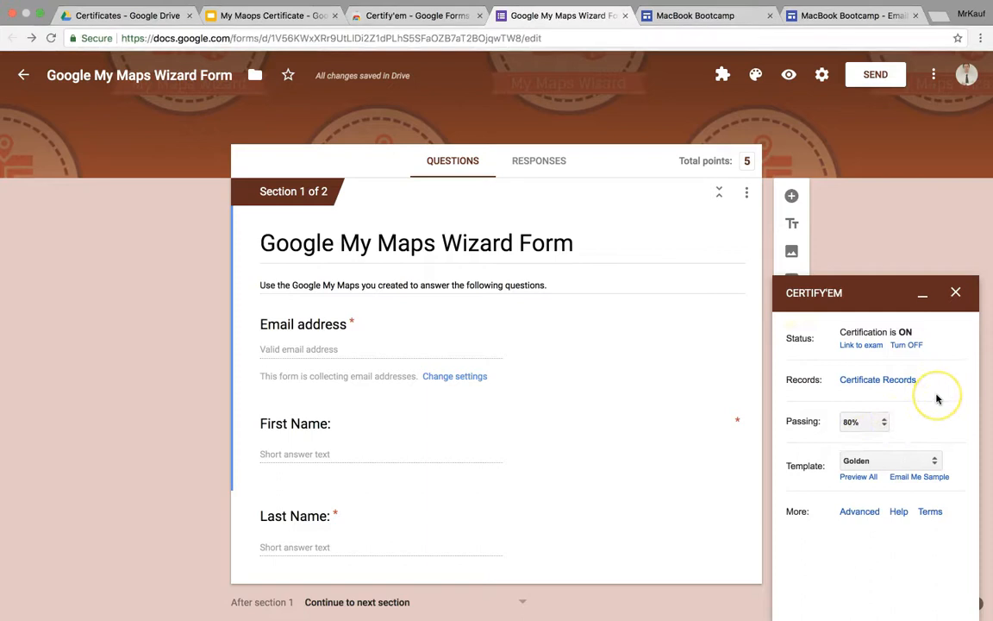
pyautogui.moveTo(938, 395)
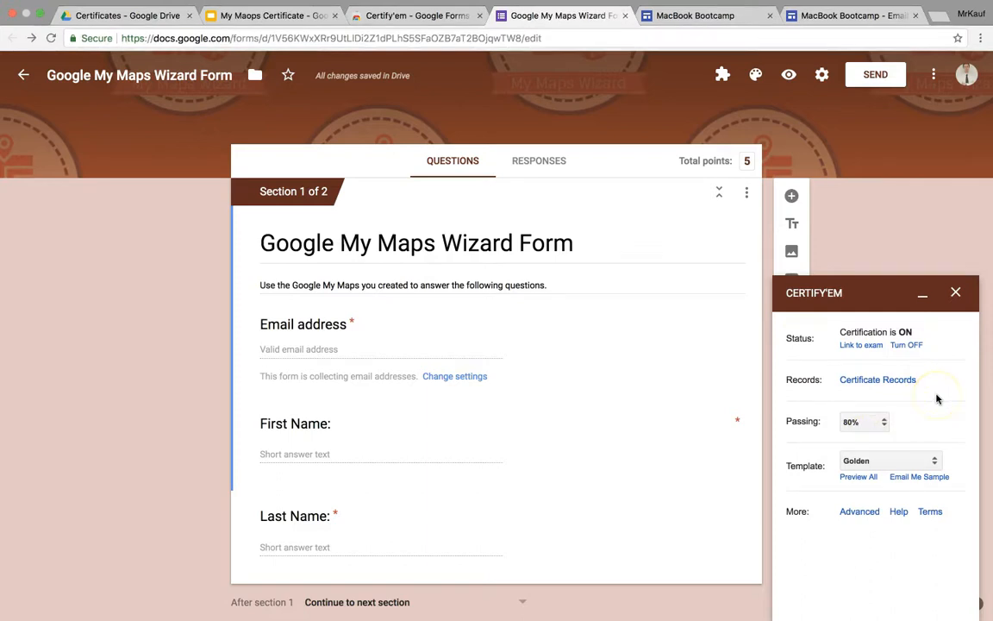
pyautogui.moveTo(923, 400)
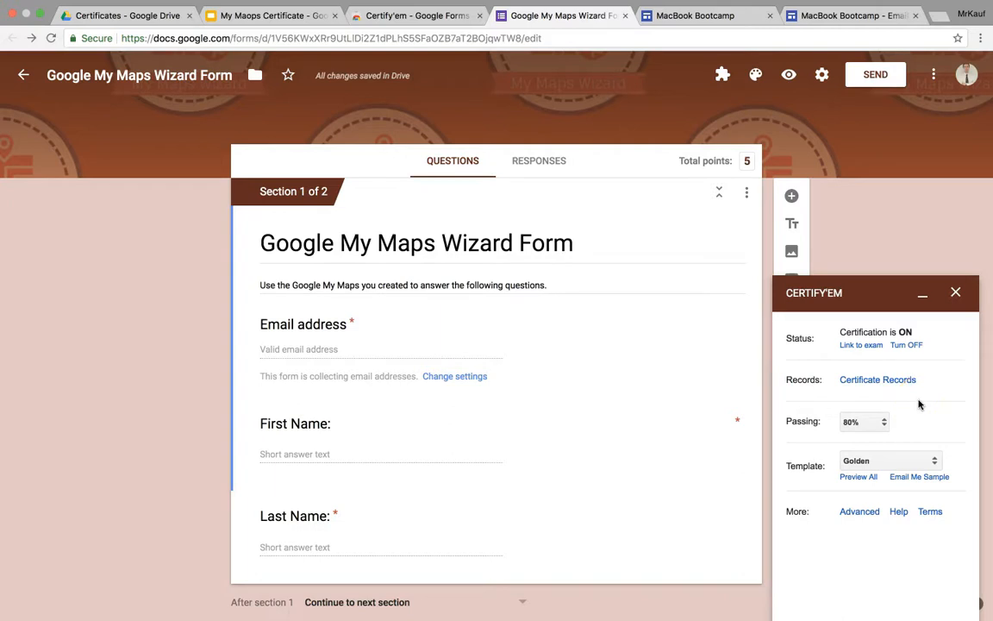
pyautogui.moveTo(917, 403)
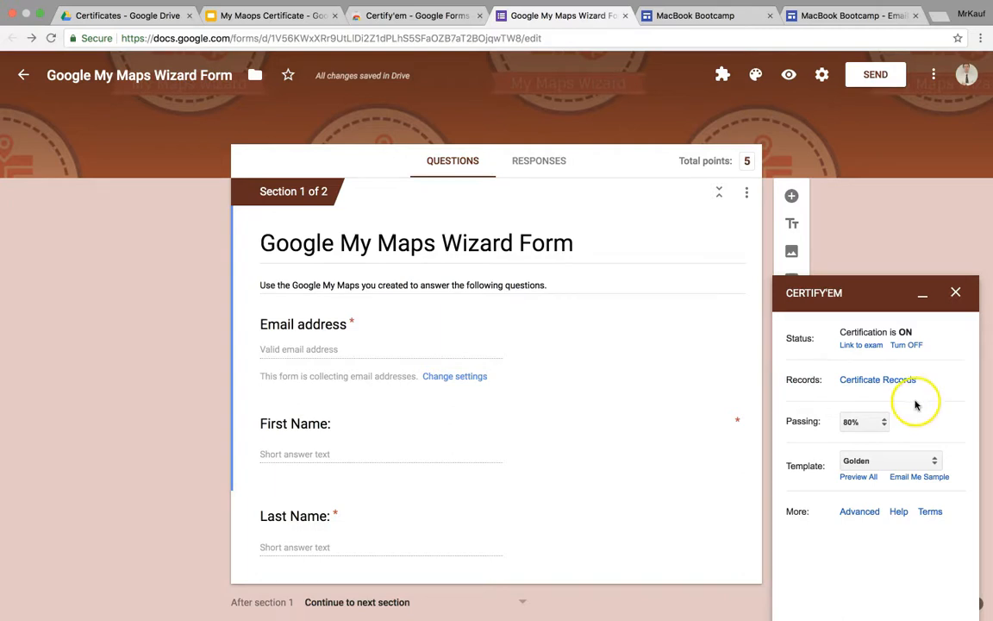
pyautogui.scroll(3)
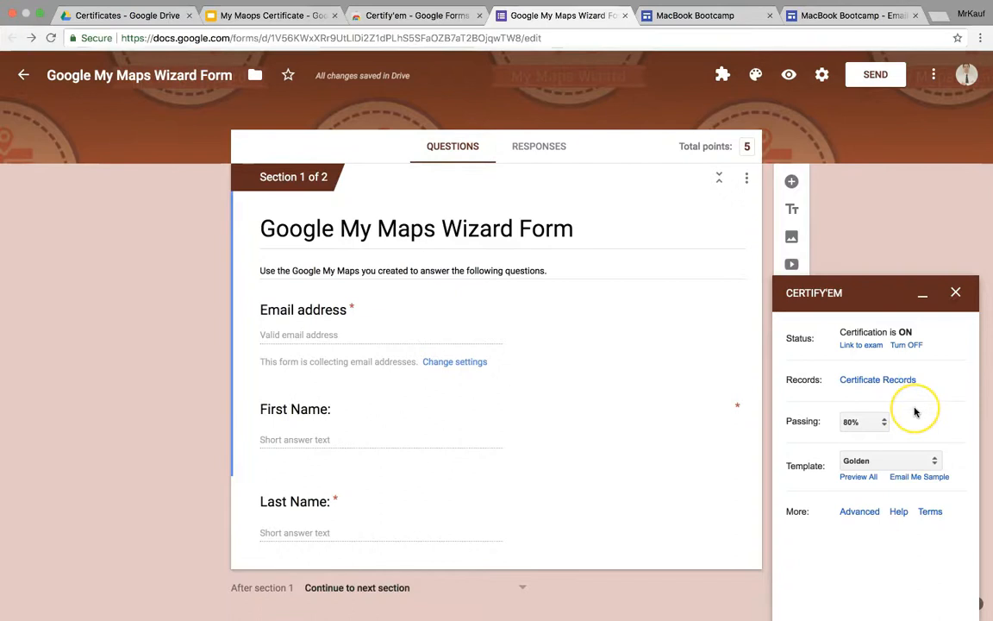
pyautogui.moveTo(914, 410)
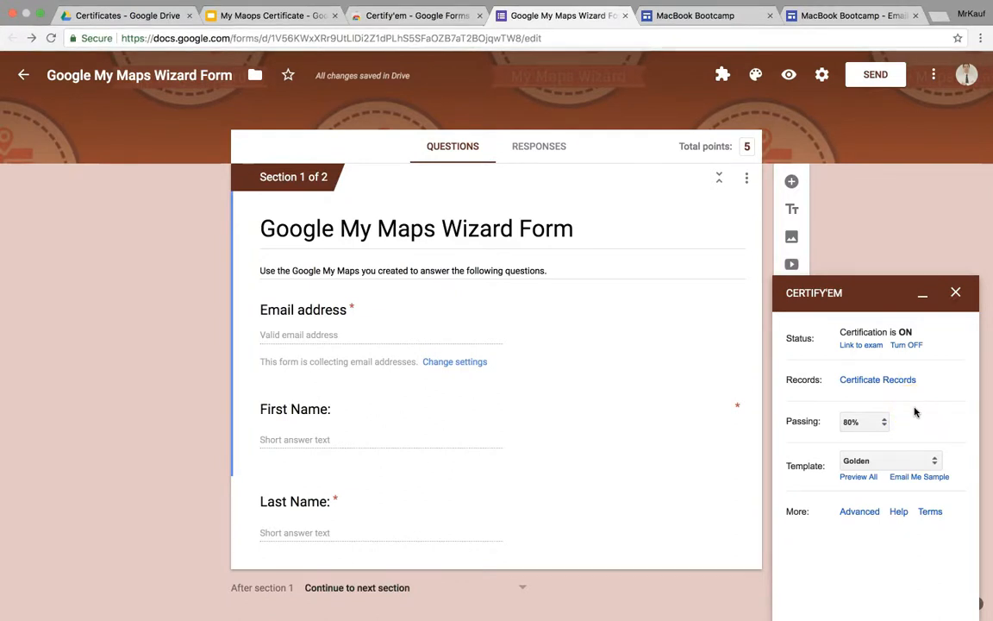
pyautogui.click(862, 421)
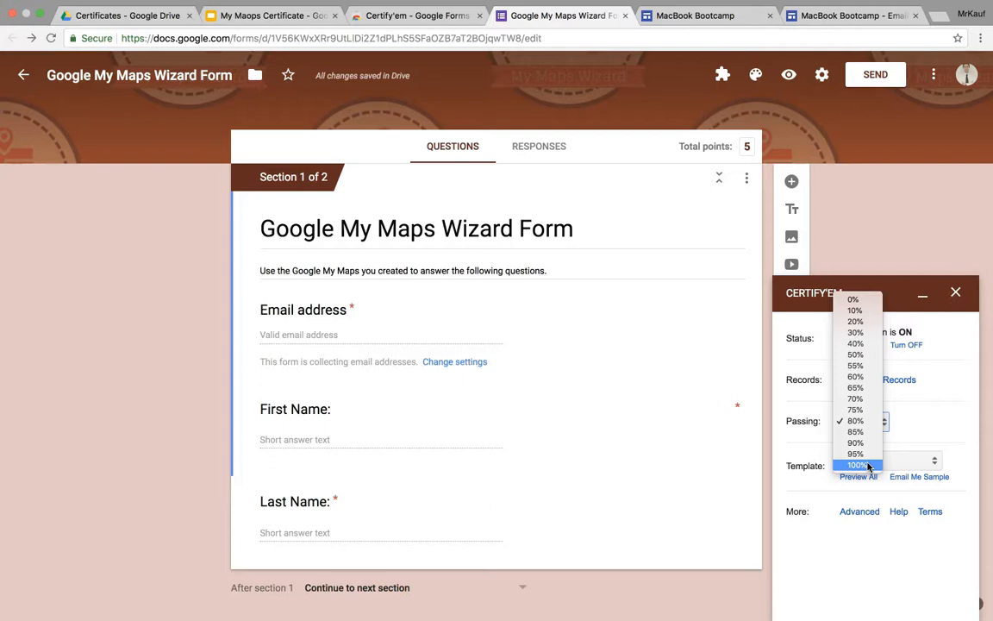
# Require a 100% passing score for the certificate.
pyautogui.click(858, 466)
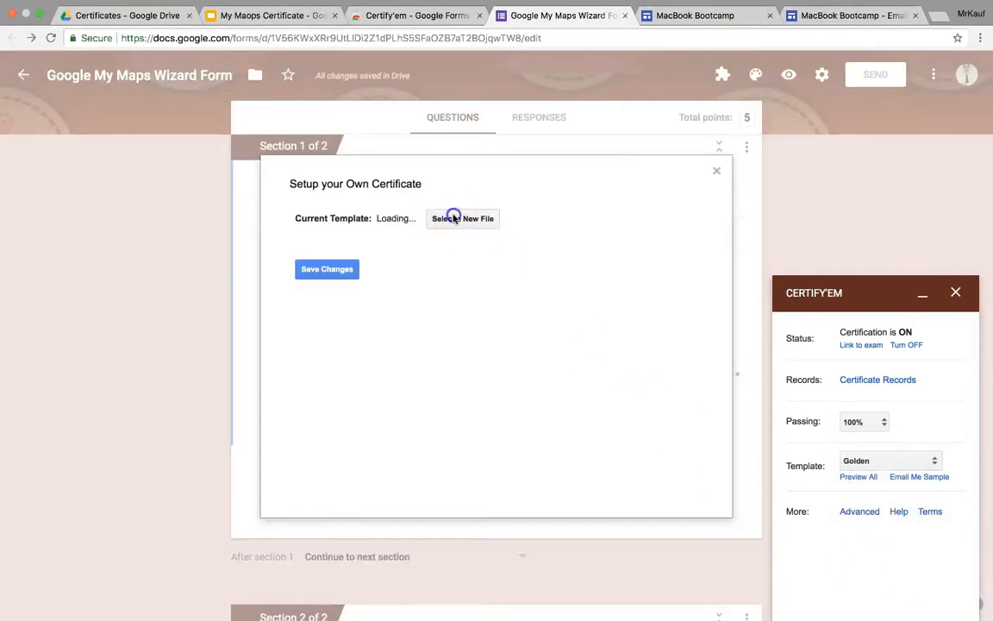
# Make 'My Maops Certificate' the template, save changes and close the Certify'em sidebar.
pyautogui.click(462, 217)
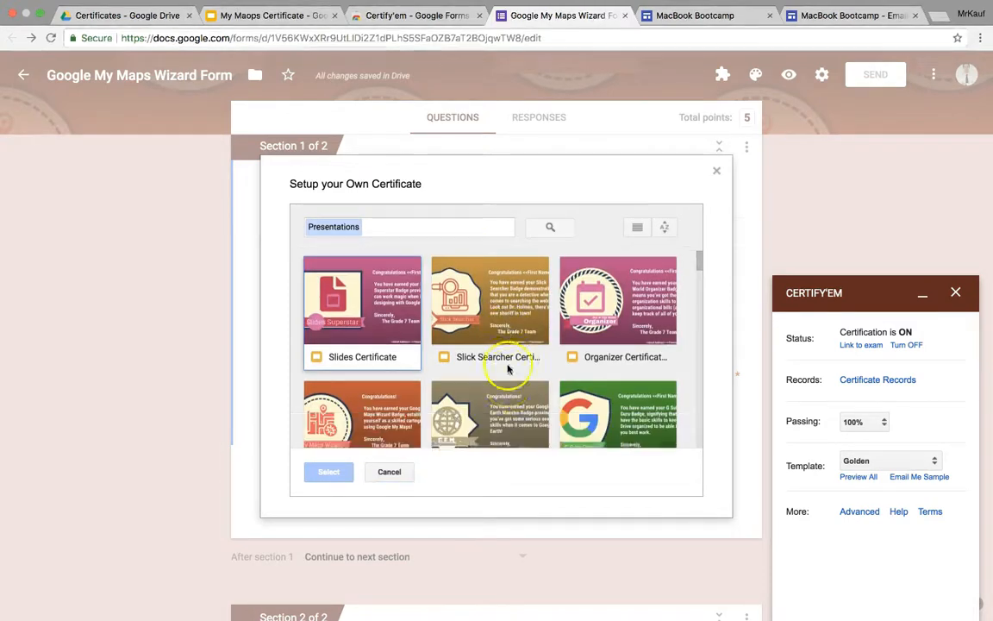
pyautogui.scroll(-3)
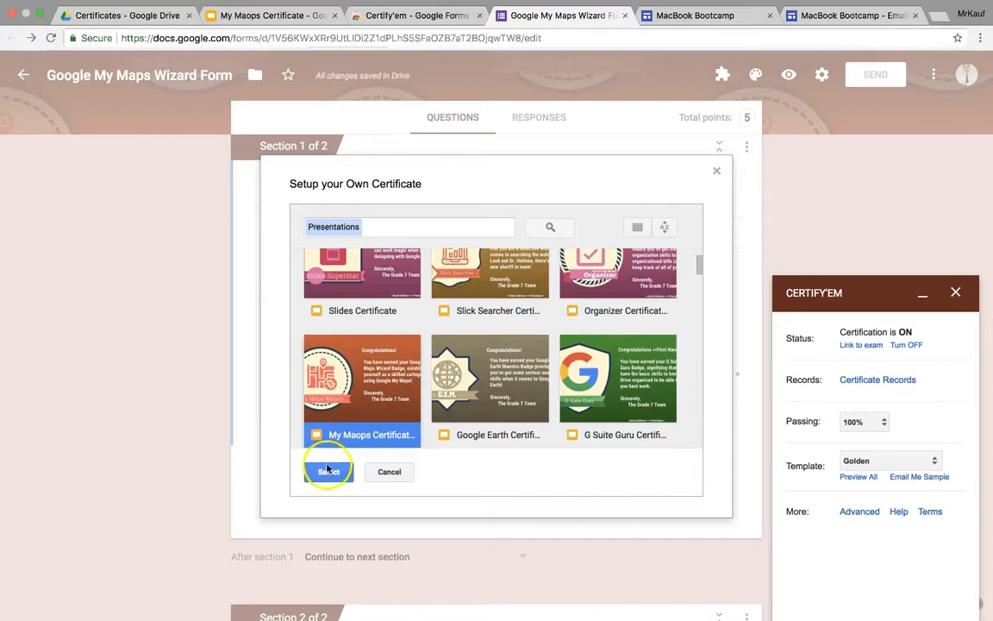
pyautogui.click(328, 473)
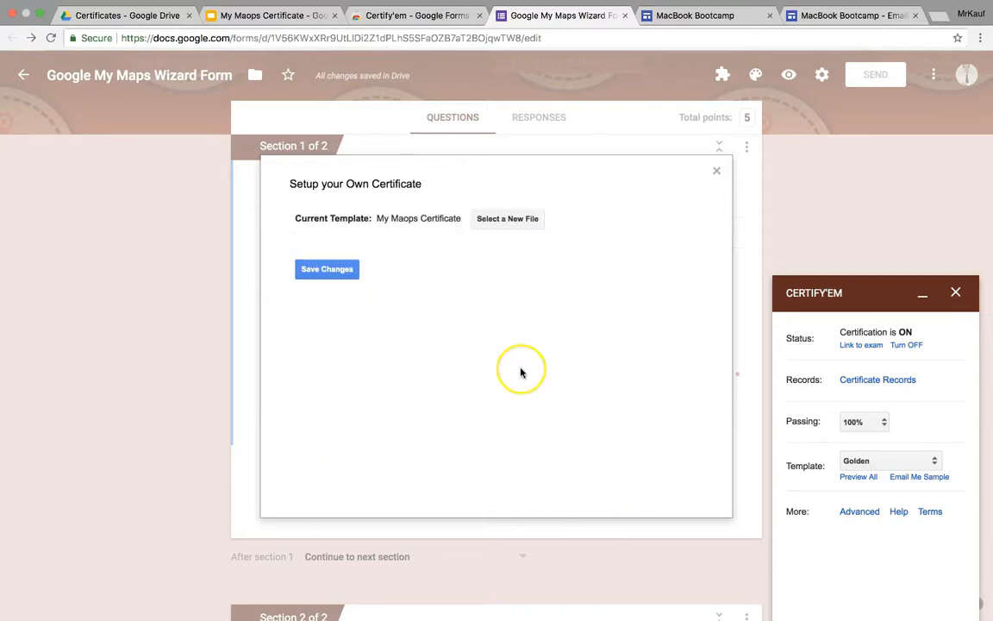
pyautogui.moveTo(400, 318)
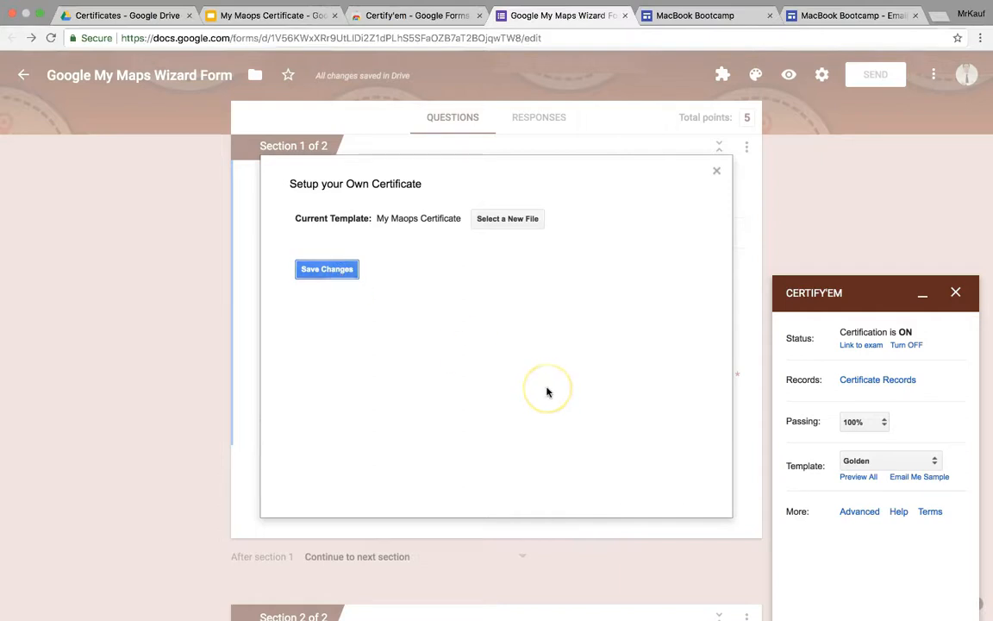
pyautogui.click(328, 269)
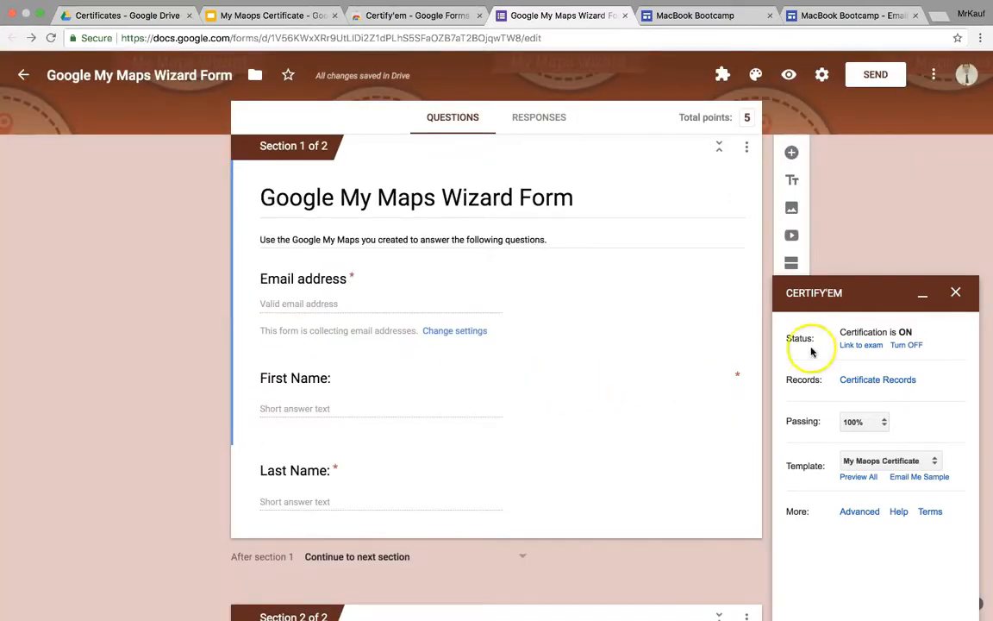
pyautogui.click(955, 291)
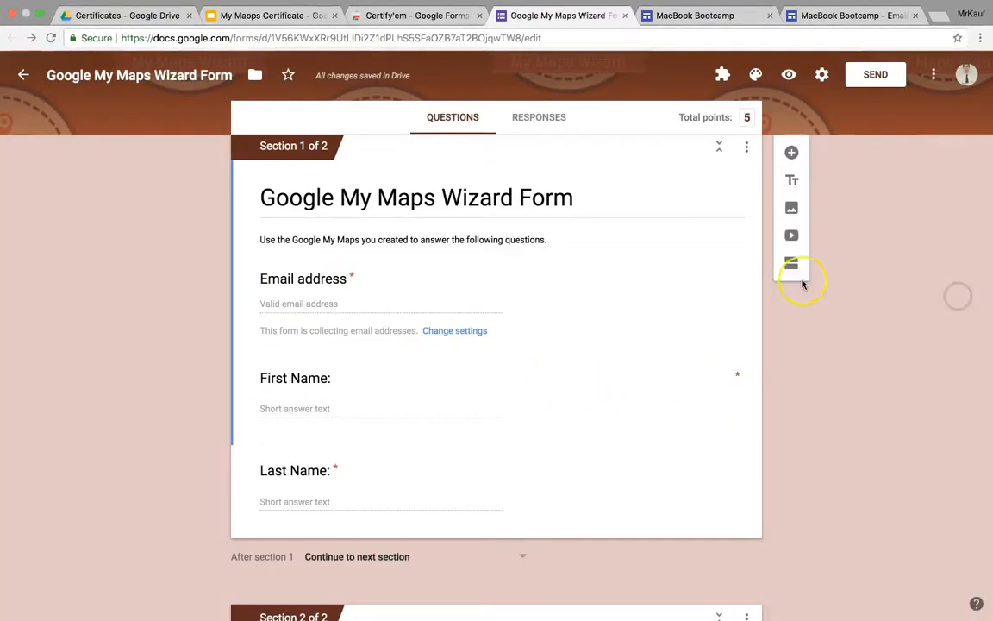